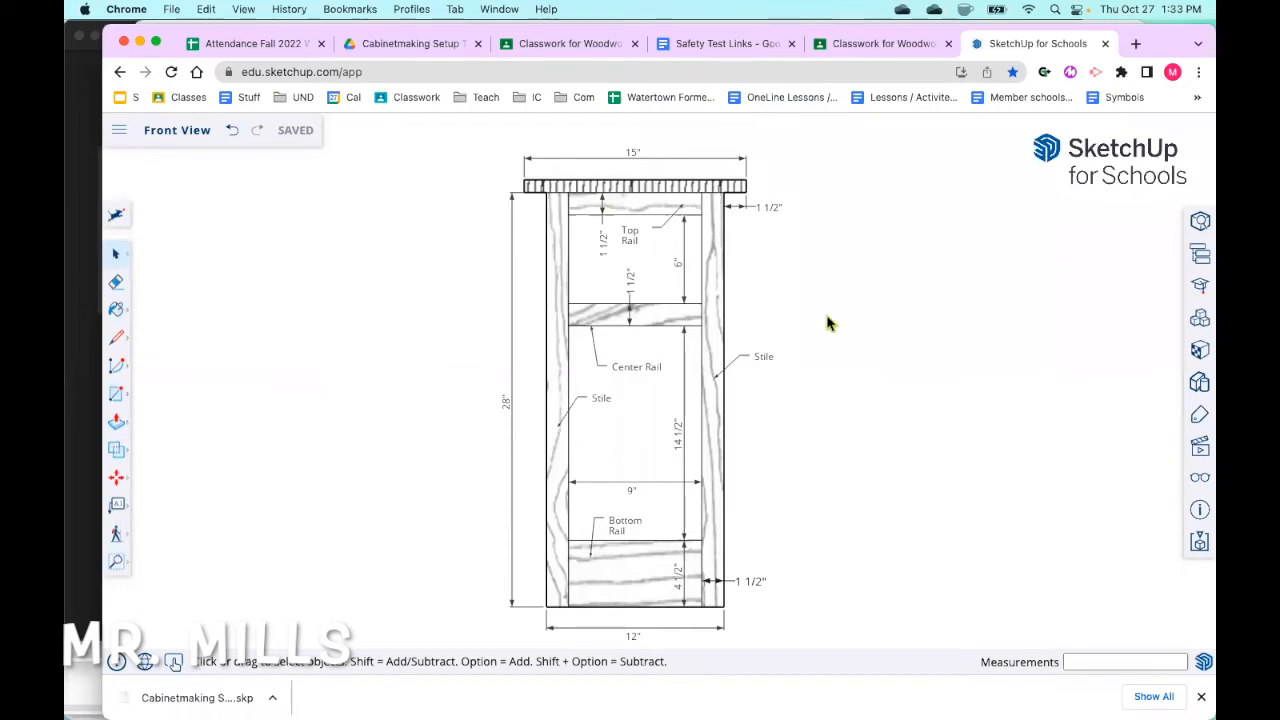
mouse_move(858, 430)
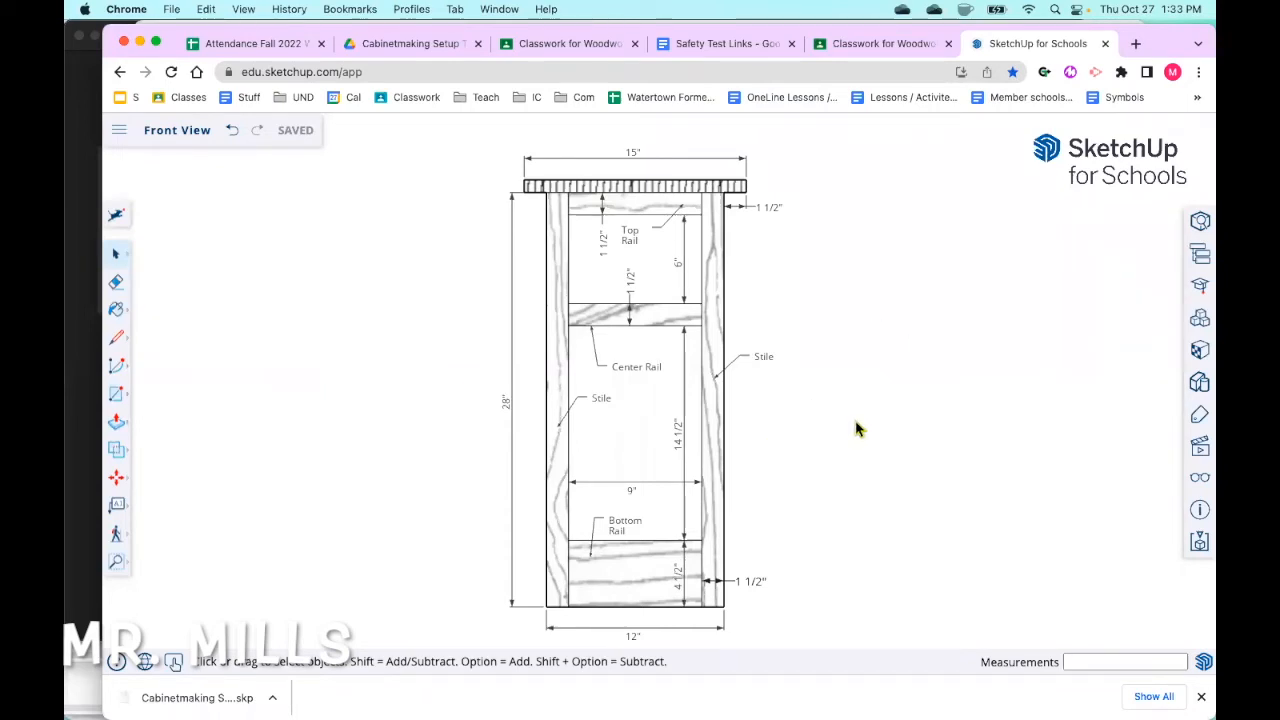
mouse_move(858, 415)
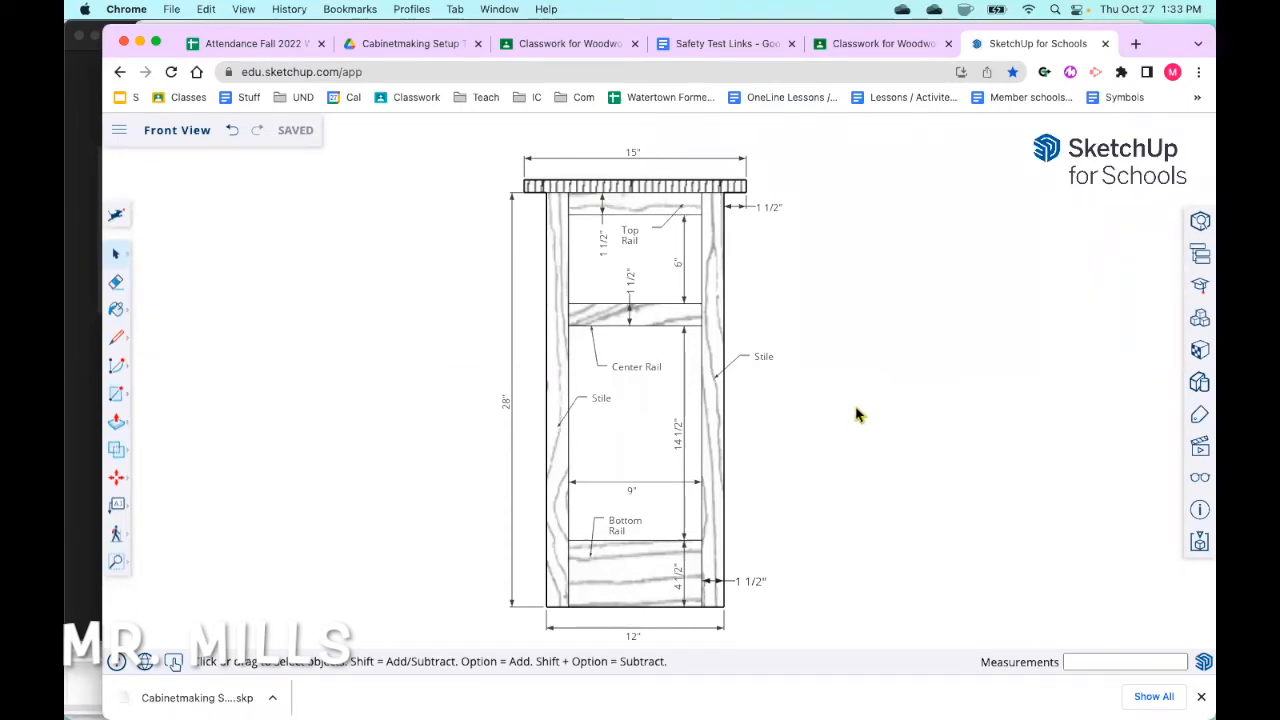
mouse_move(292, 306)
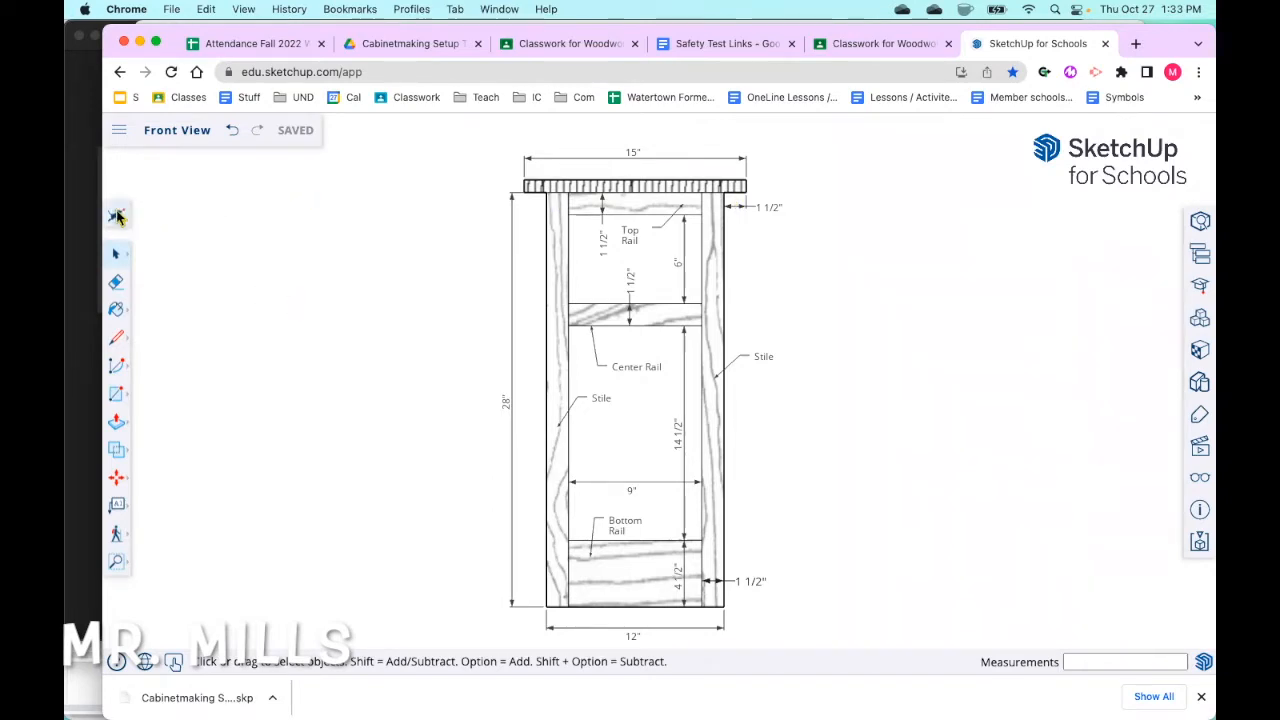
mouse_move(220, 303)
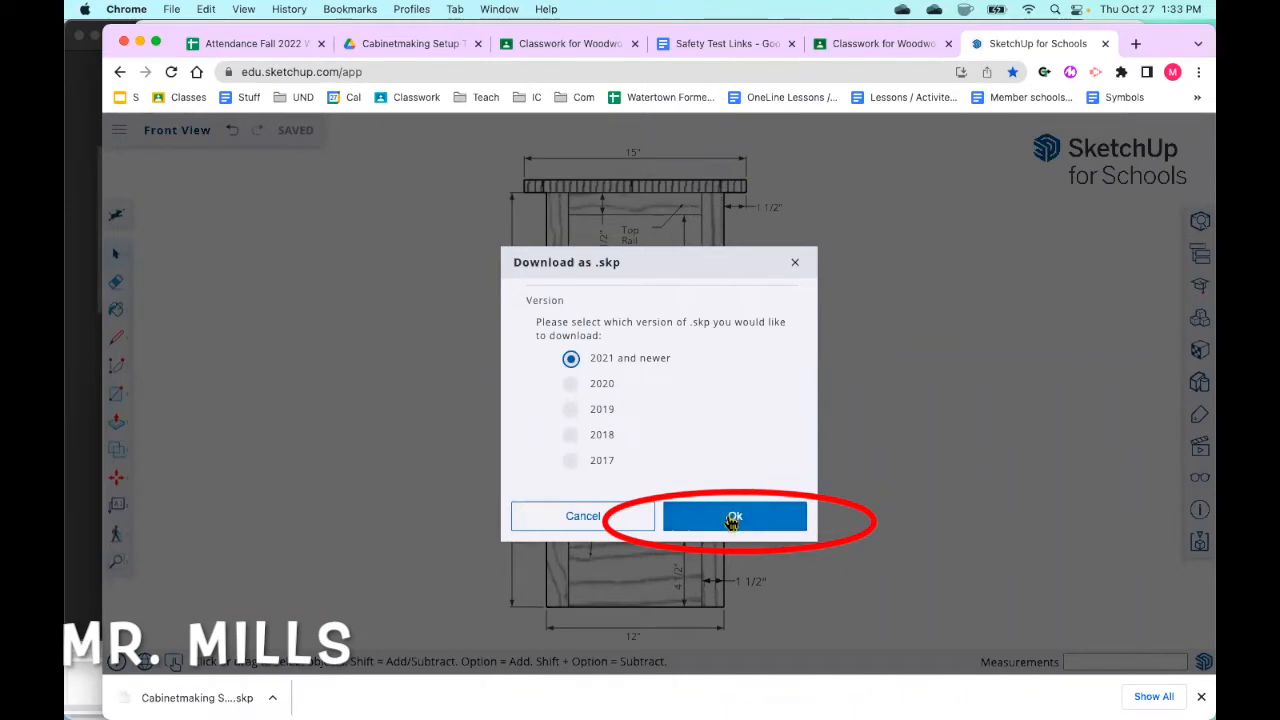
Confirm downloading the Front View model in the 2021-and-newer .skp format
click(734, 516)
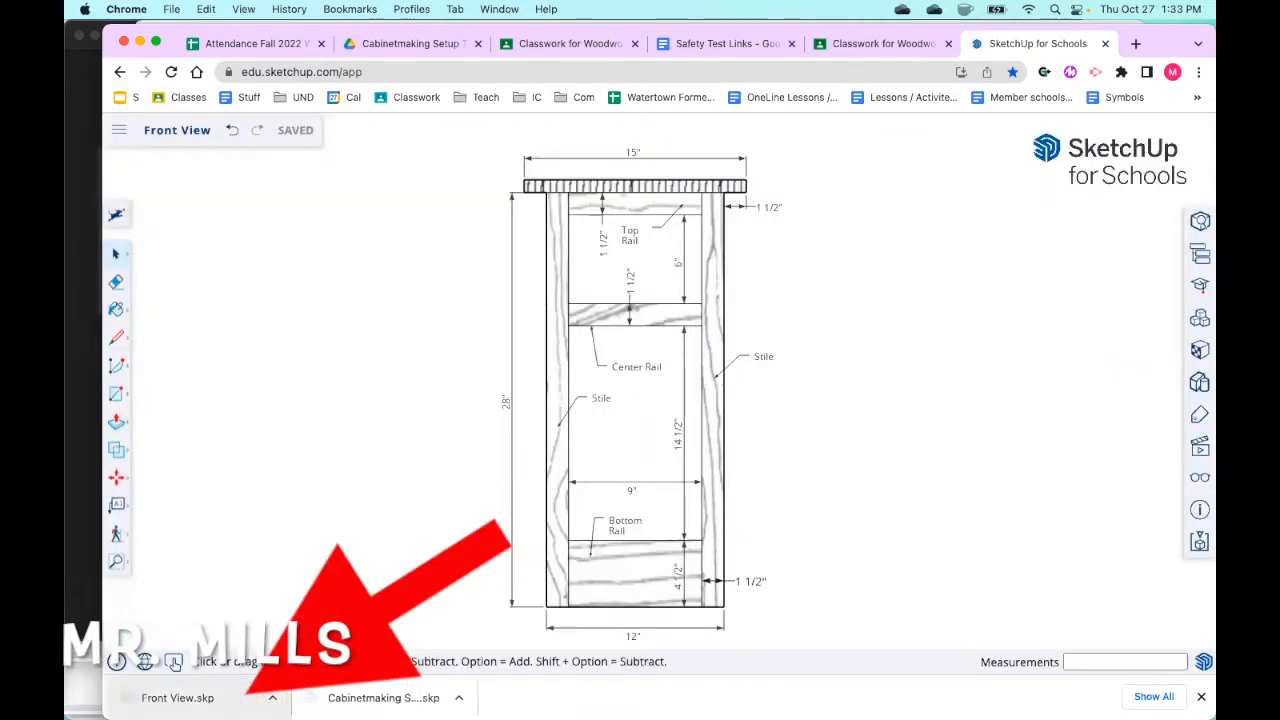
mouse_move(177, 697)
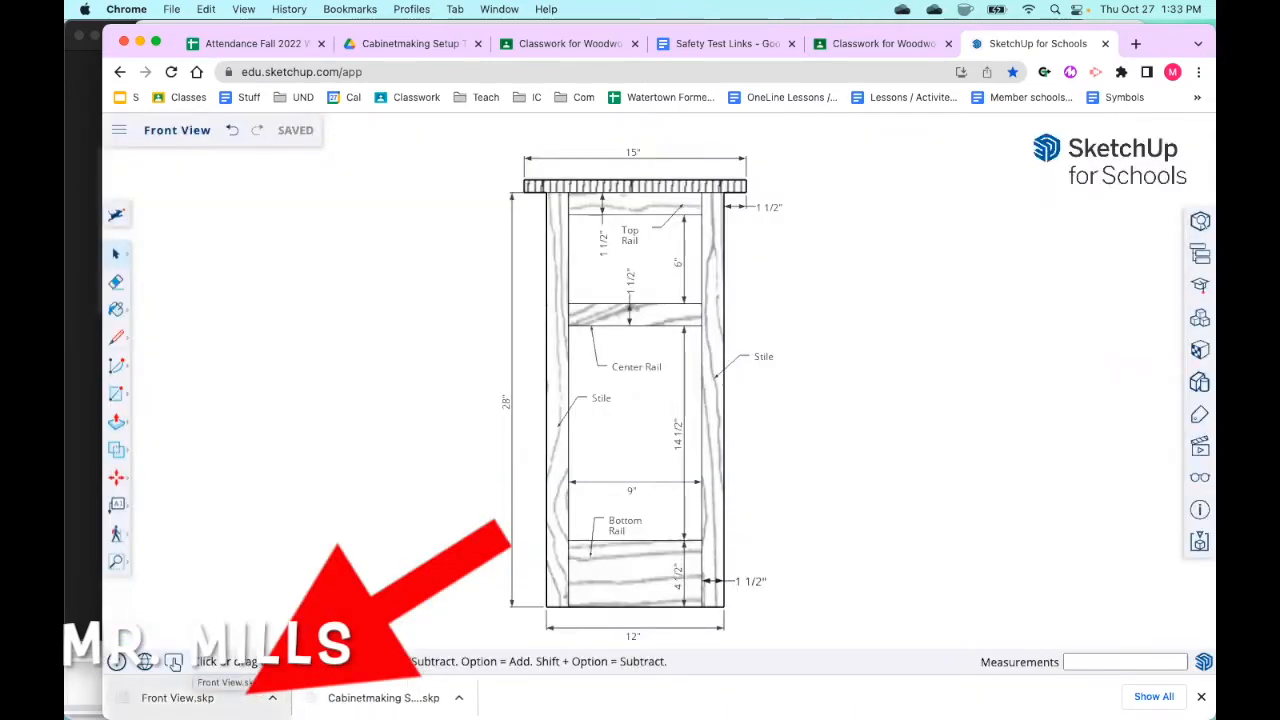
mouse_move(379, 514)
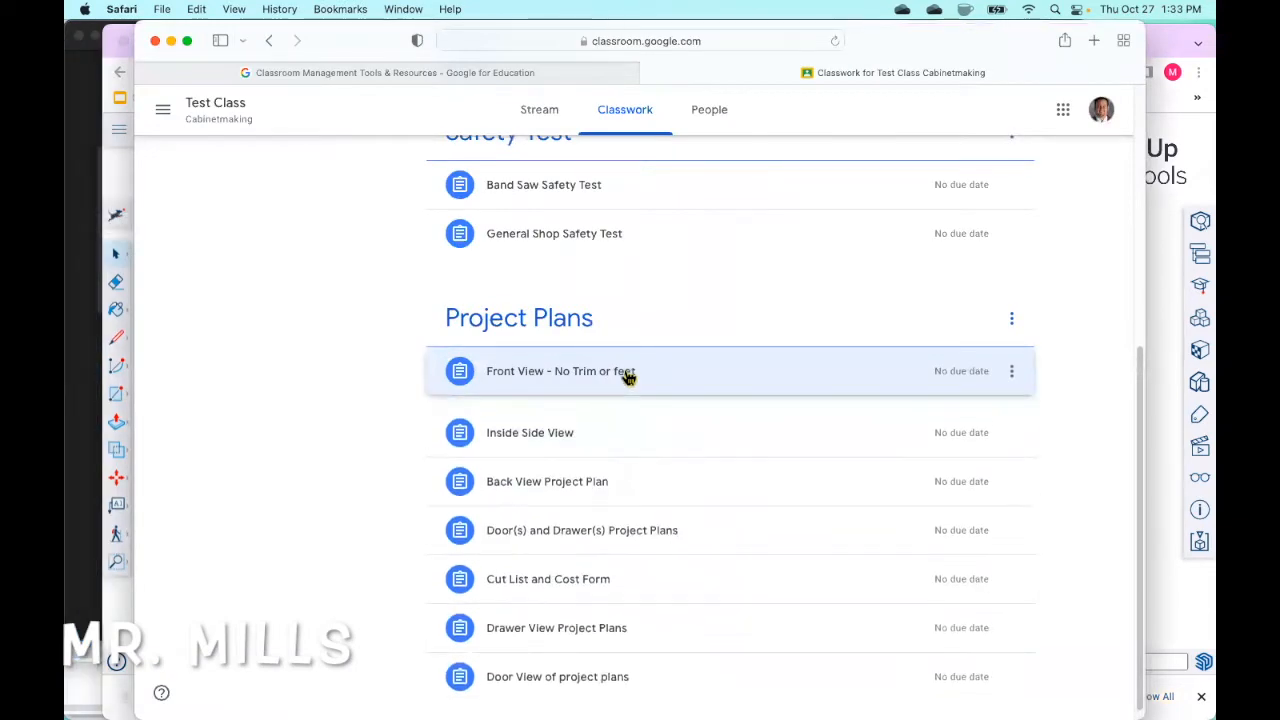
Expand the Front View - No Trim or feet assignment and view its full page
click(560, 371)
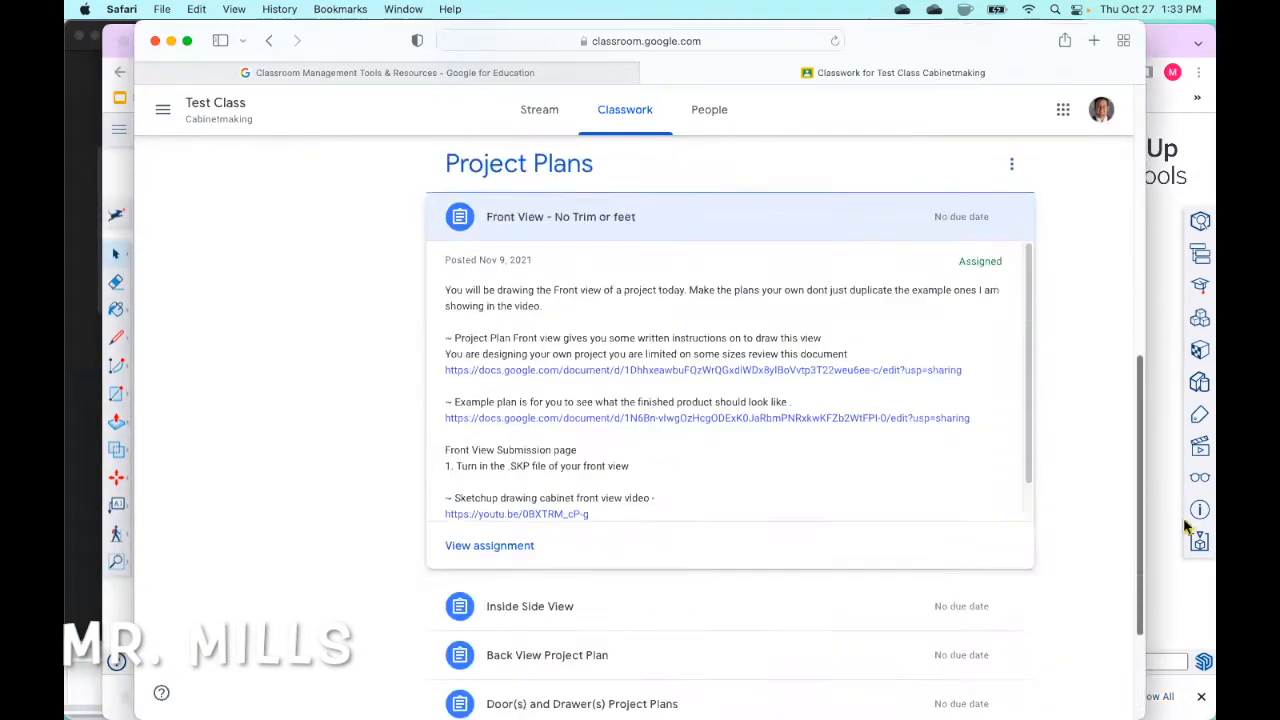
scroll(down, 3)
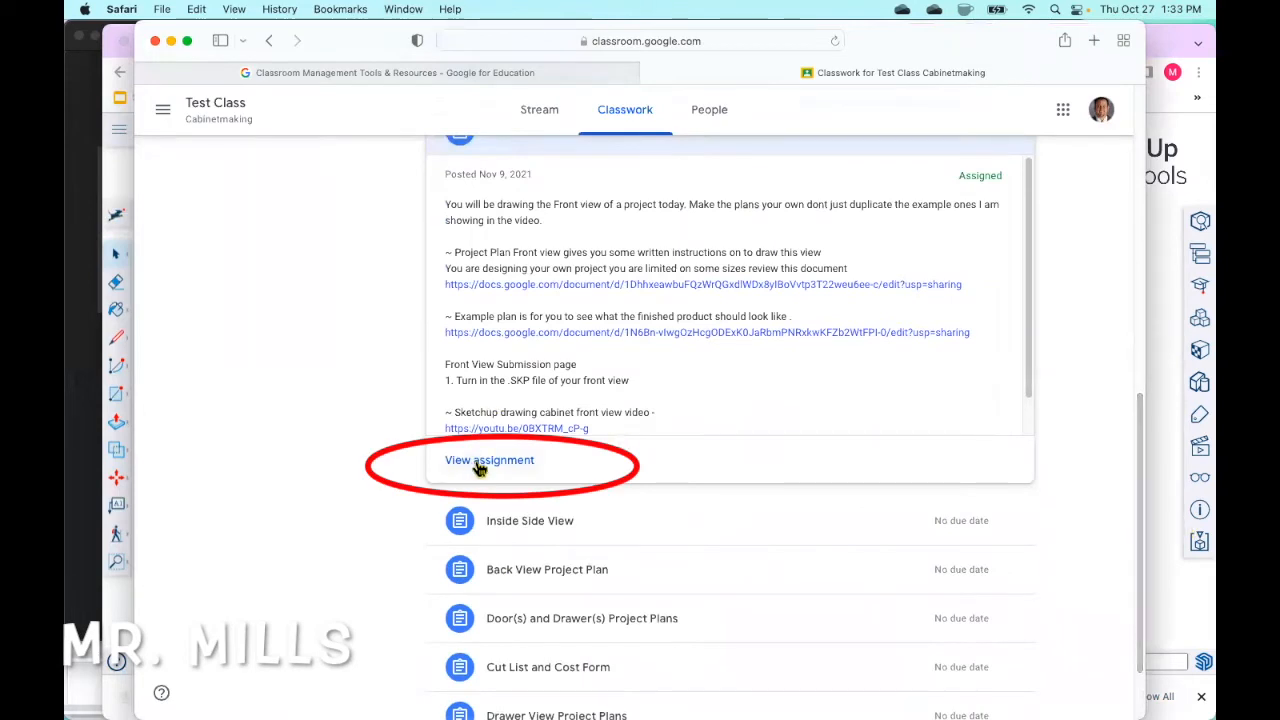
click(489, 460)
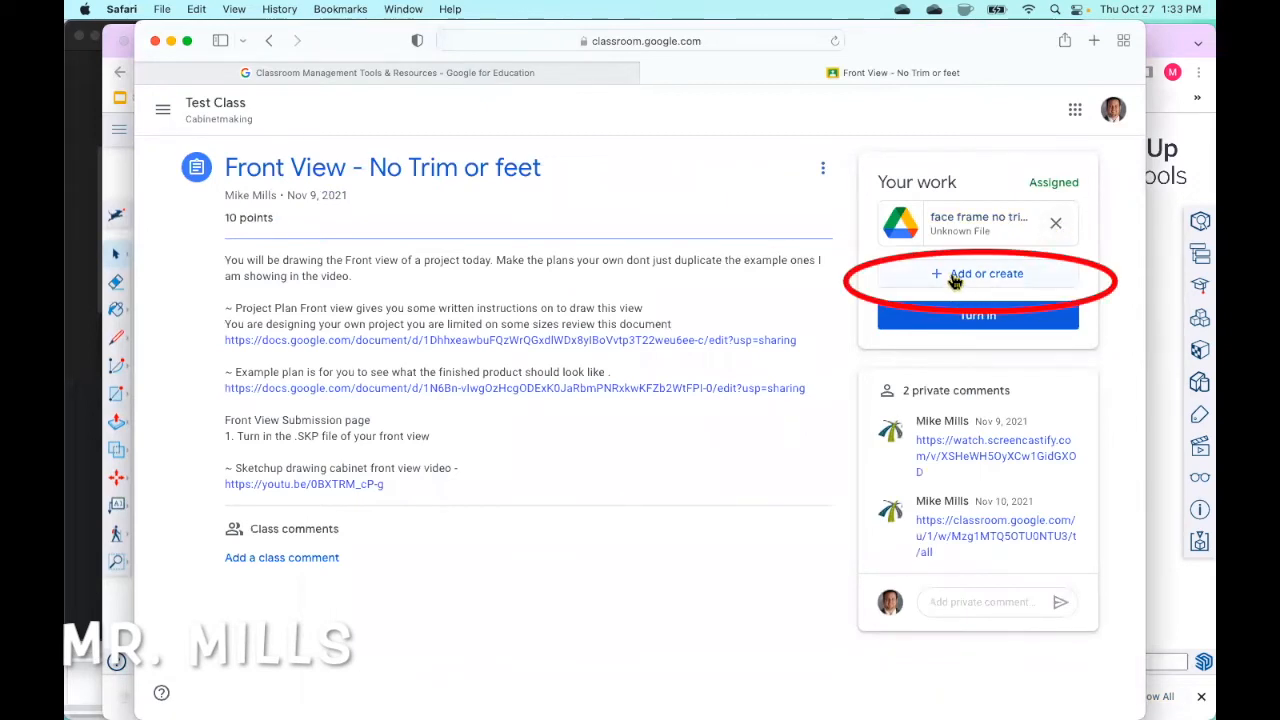
Upload Front View.skp from the Downloads folder as an attached file under Your work
click(977, 273)
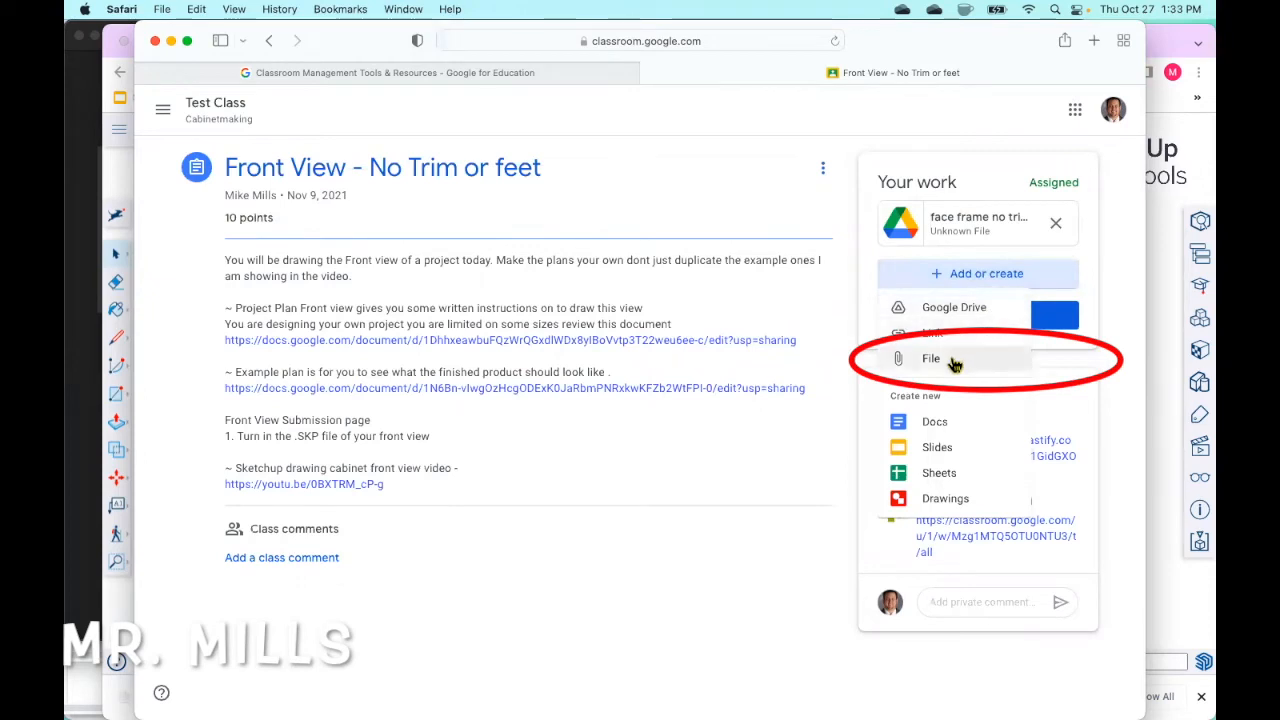
click(931, 358)
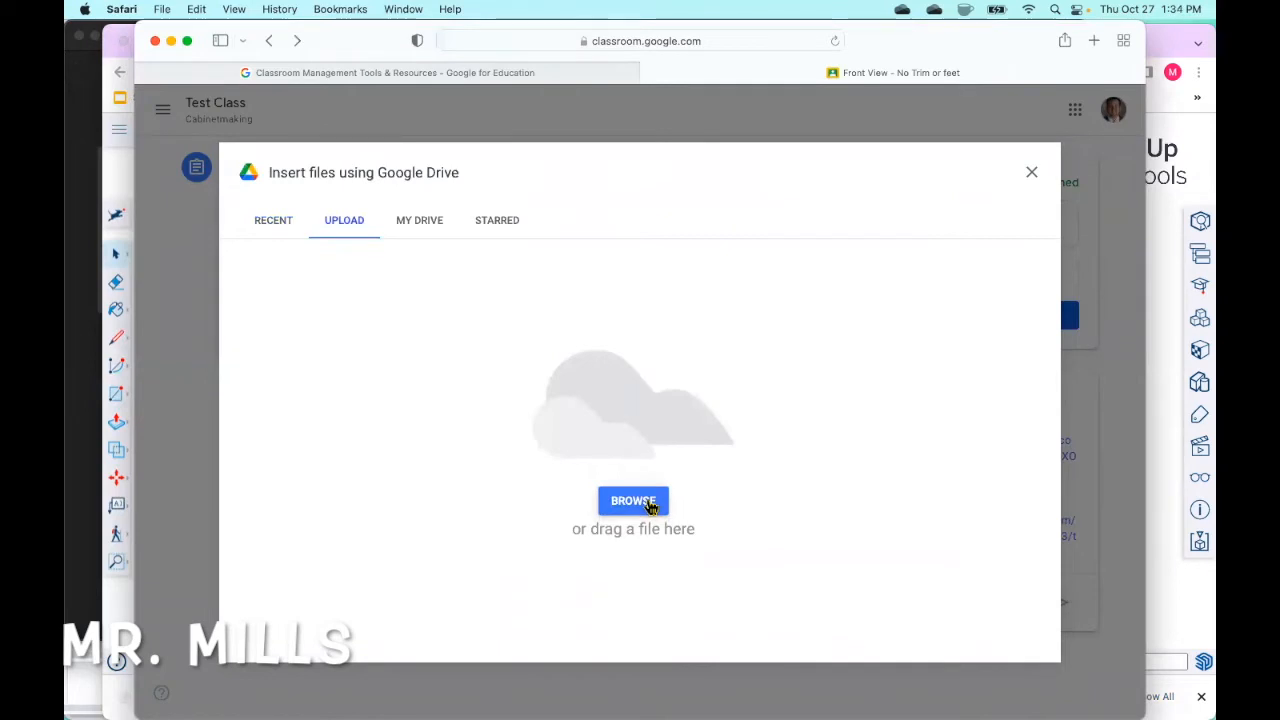
click(633, 500)
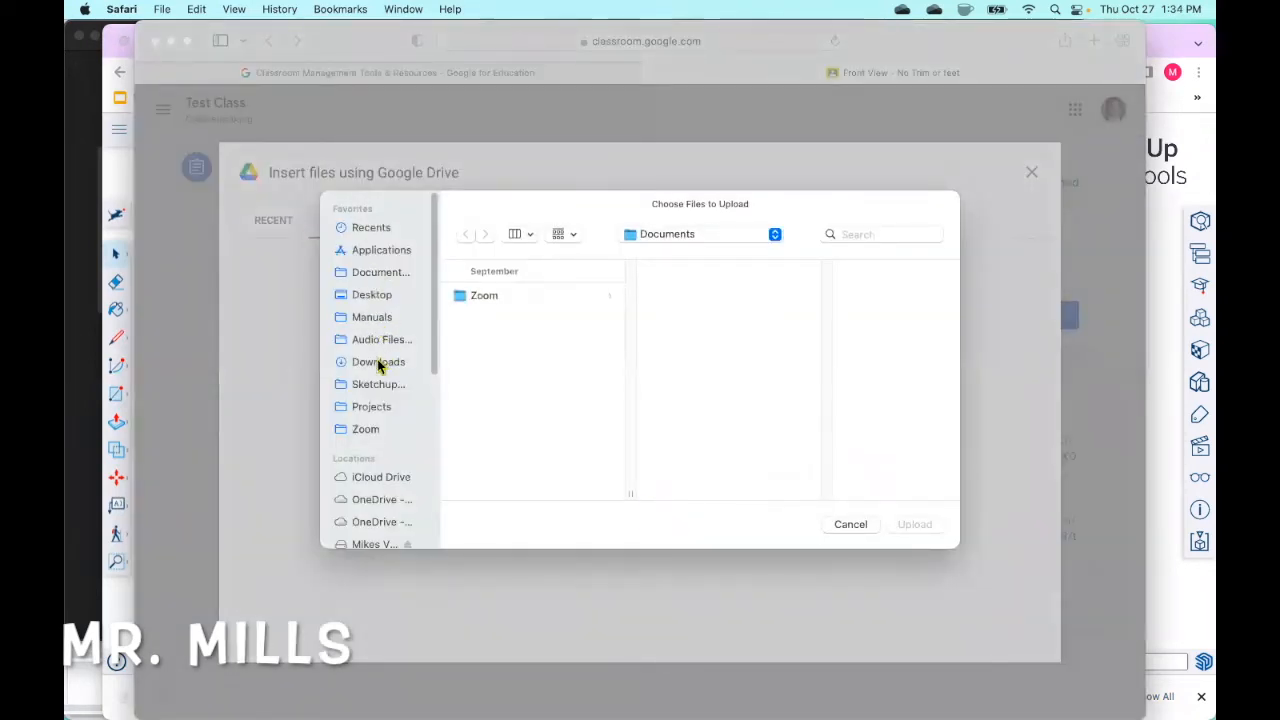
click(378, 361)
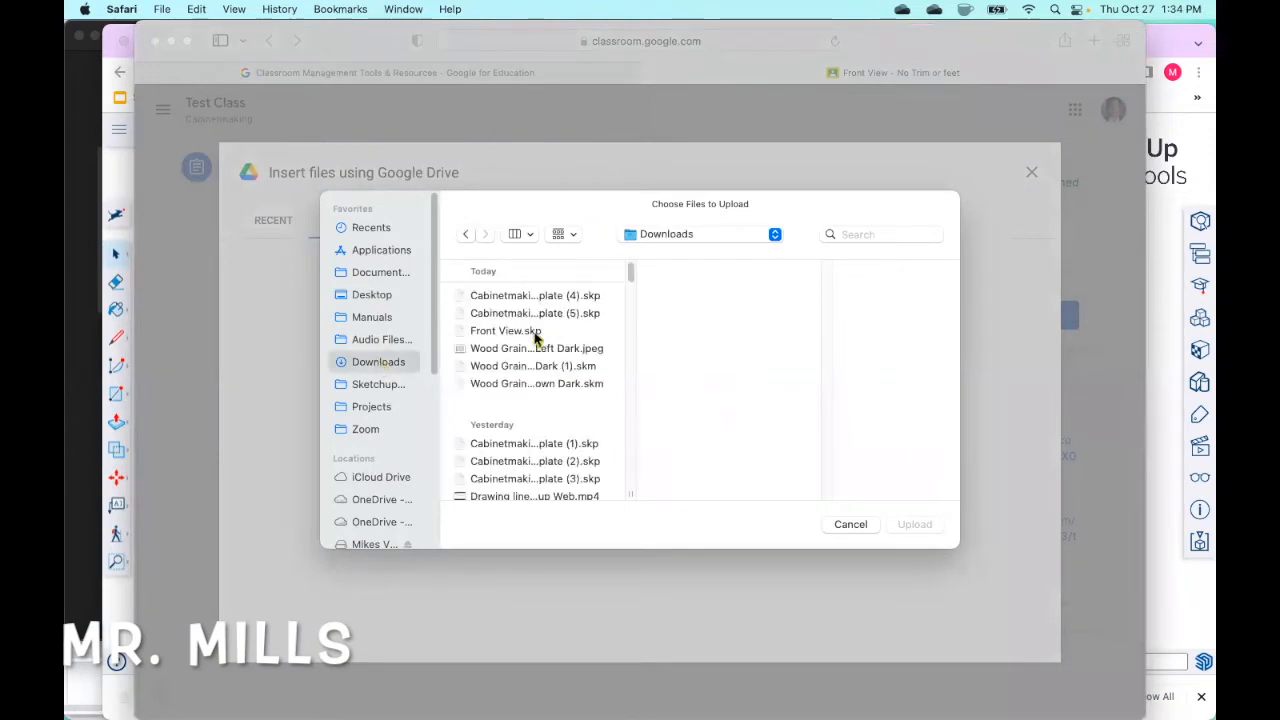
click(505, 330)
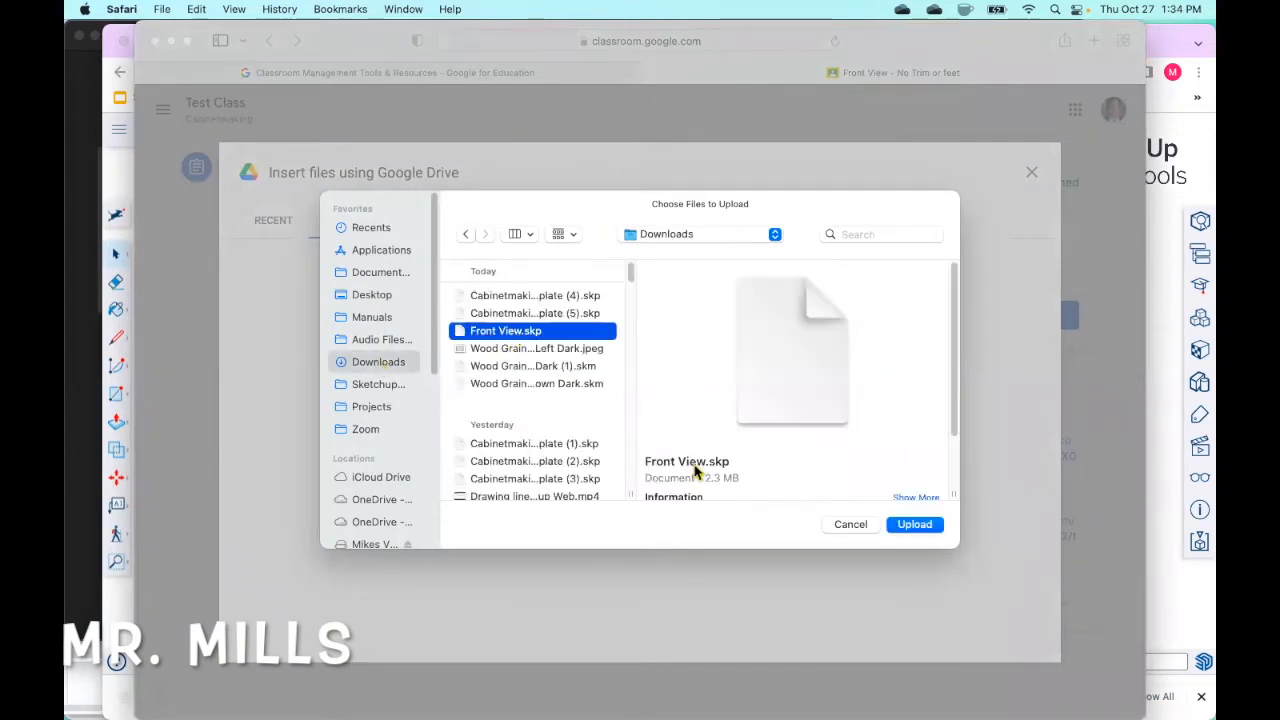
mouse_move(914, 524)
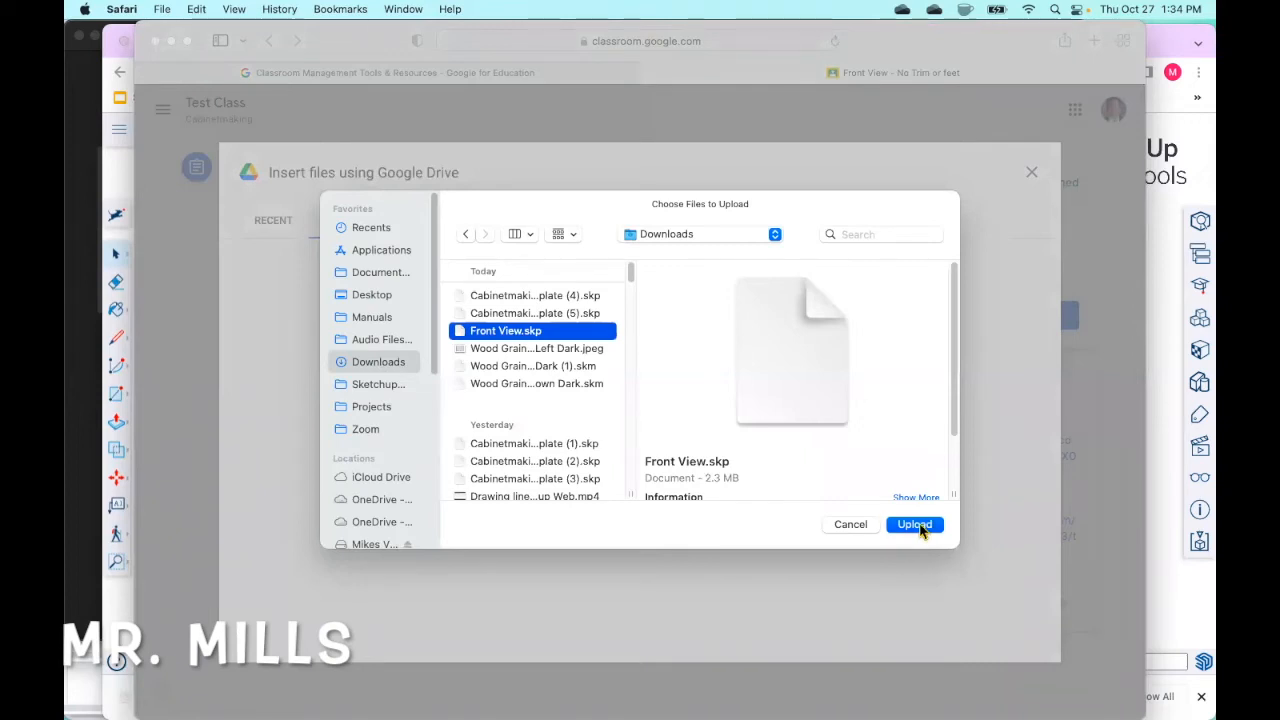
click(913, 524)
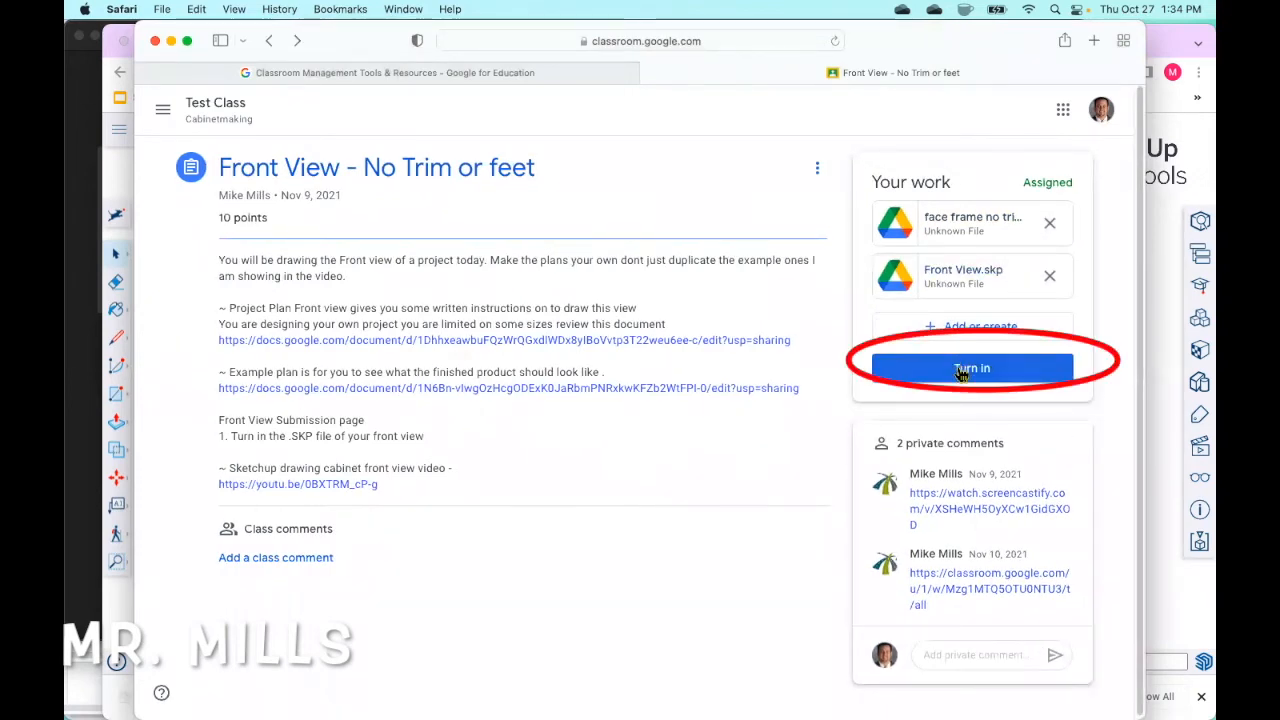
Turn in the Front View assignment and confirm submitting both attachments
click(970, 368)
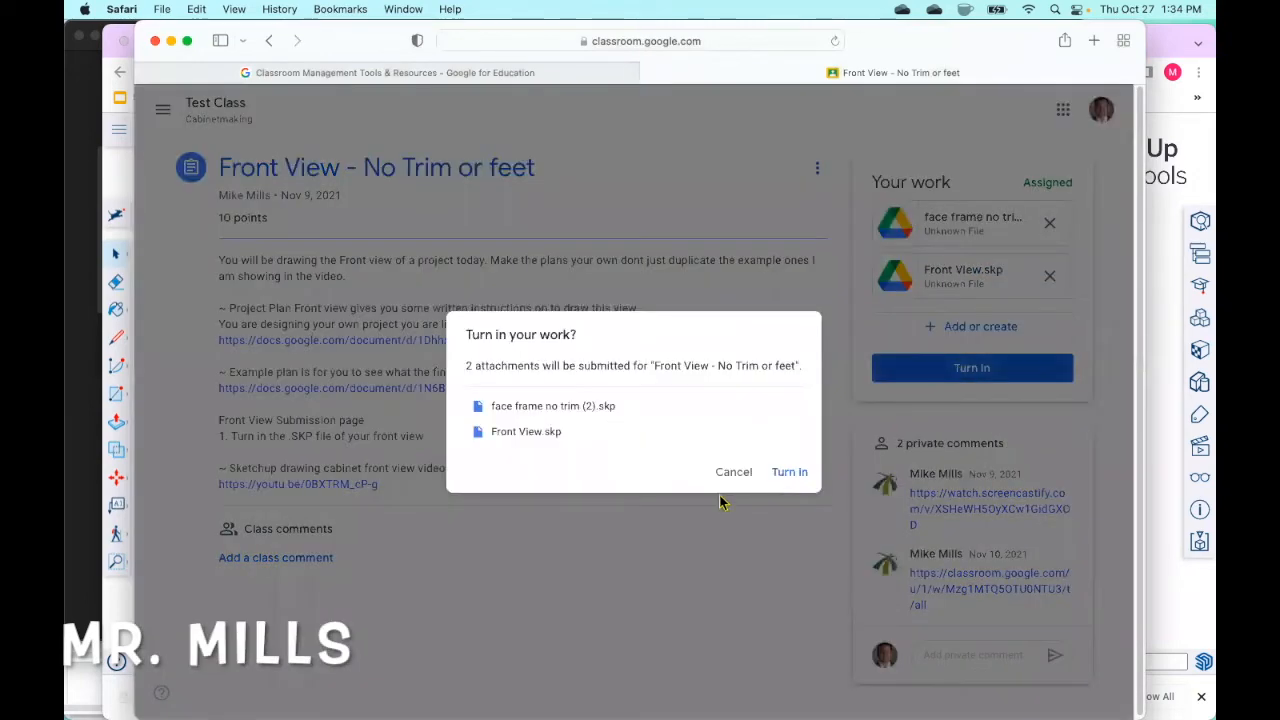
click(789, 471)
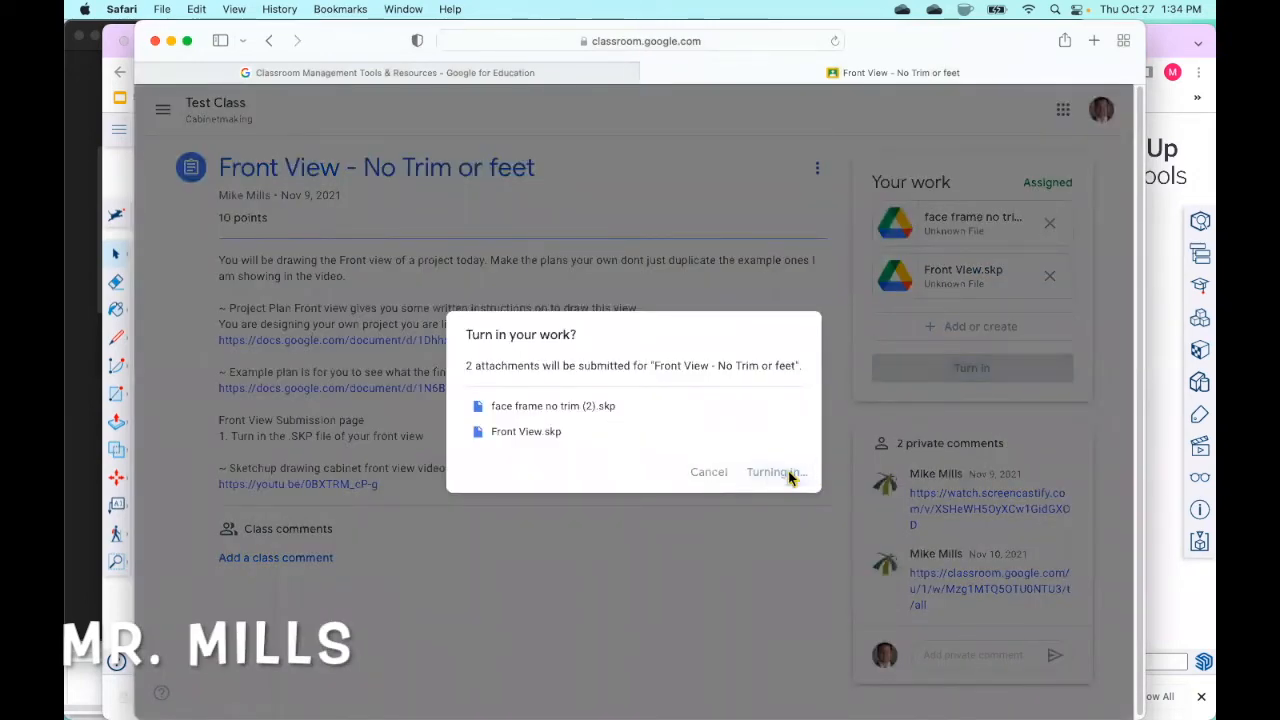
click(772, 471)
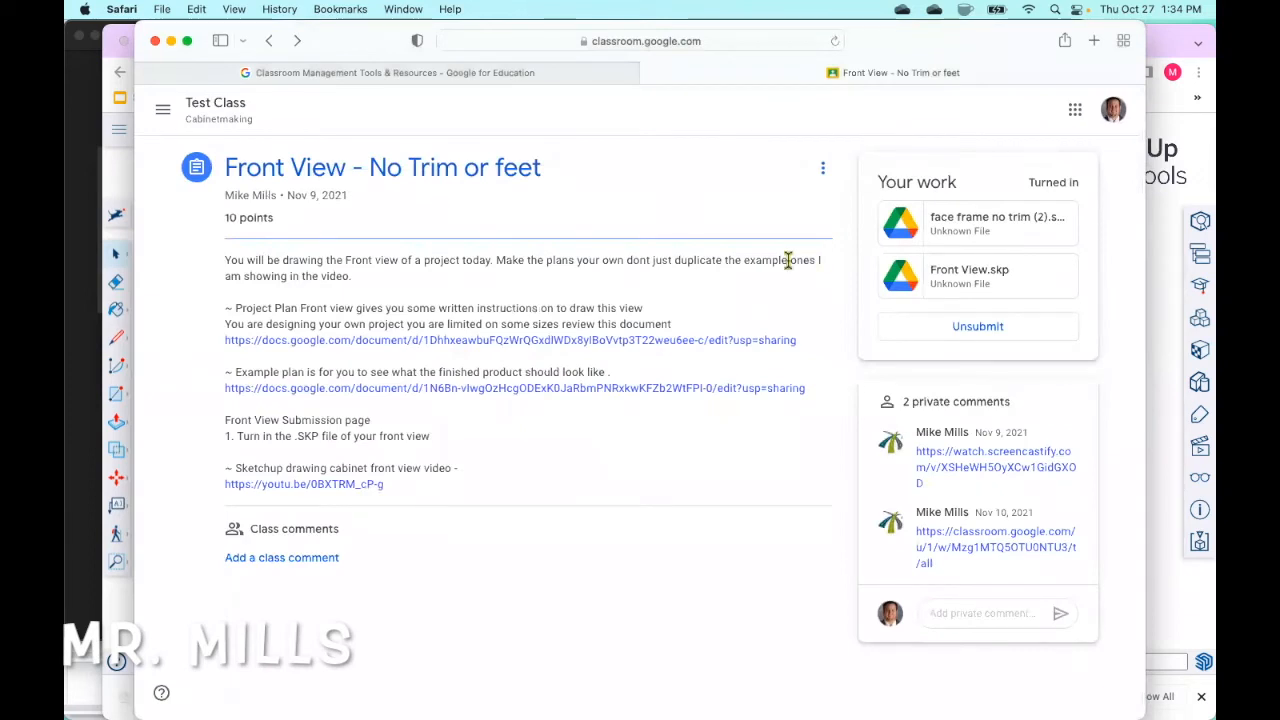
mouse_move(858, 197)
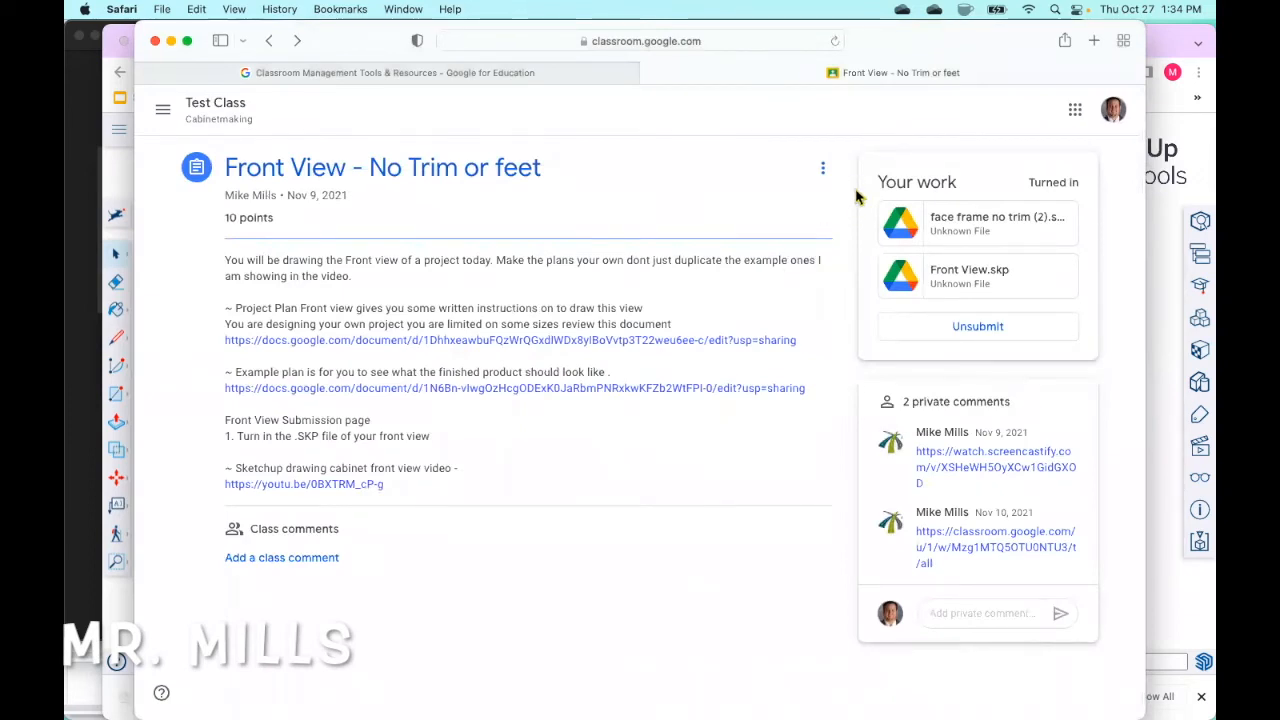
mouse_move(943, 422)
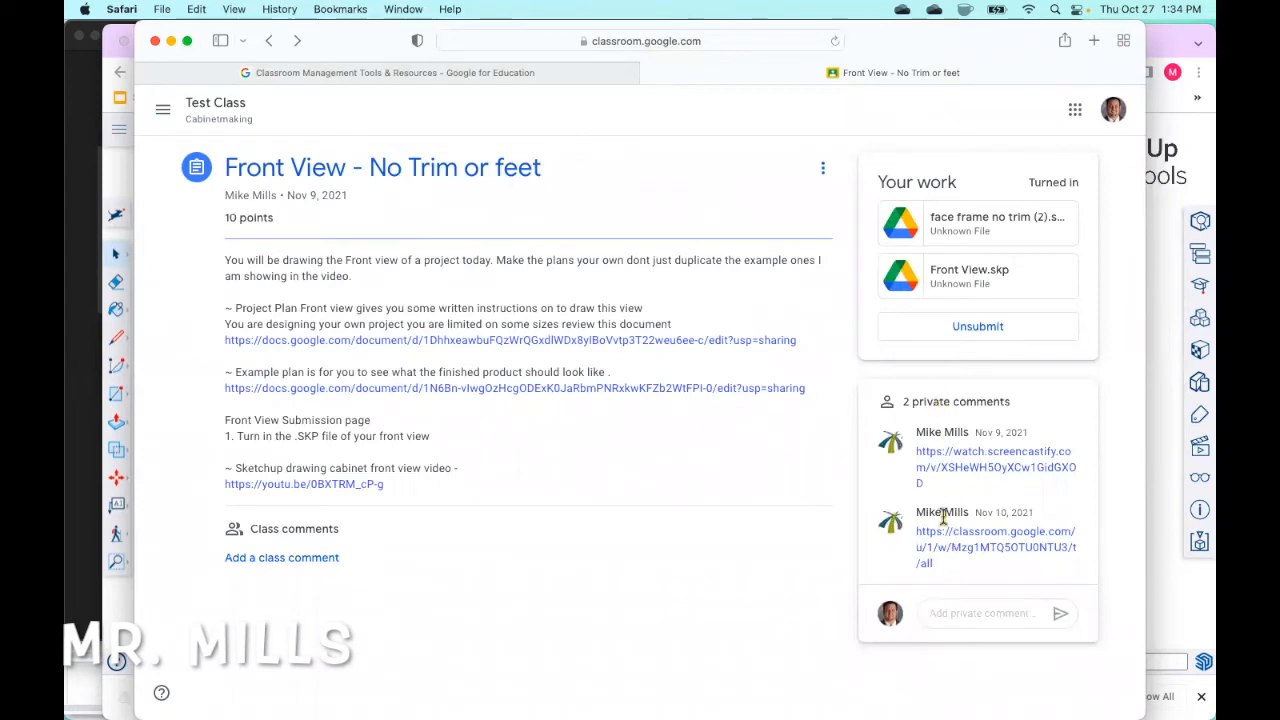
mouse_move(945, 500)
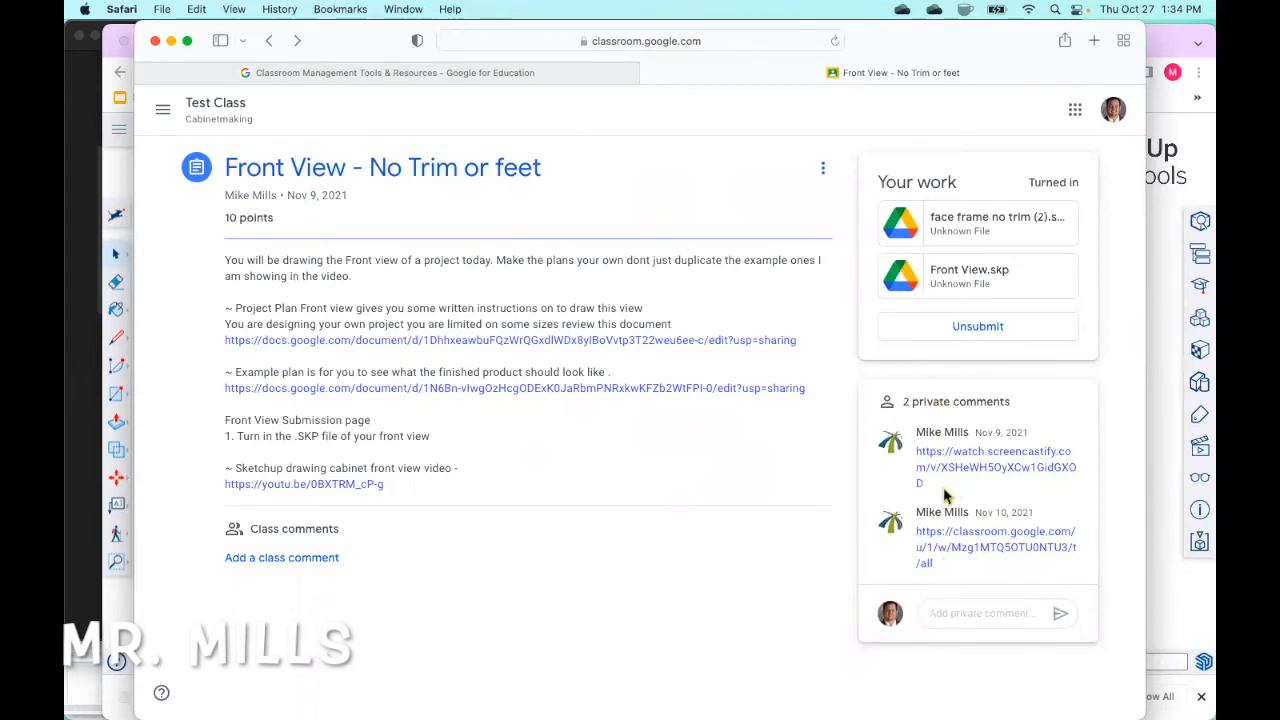
mouse_move(928, 503)
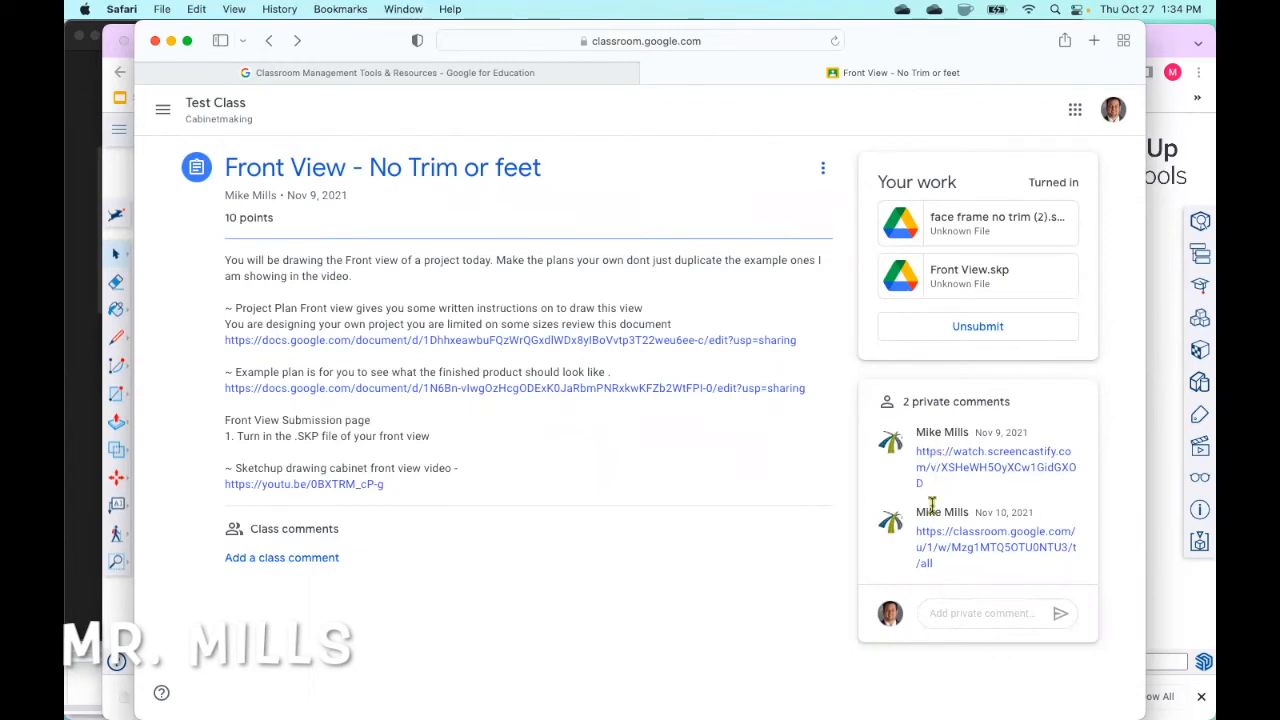
mouse_move(1010, 436)
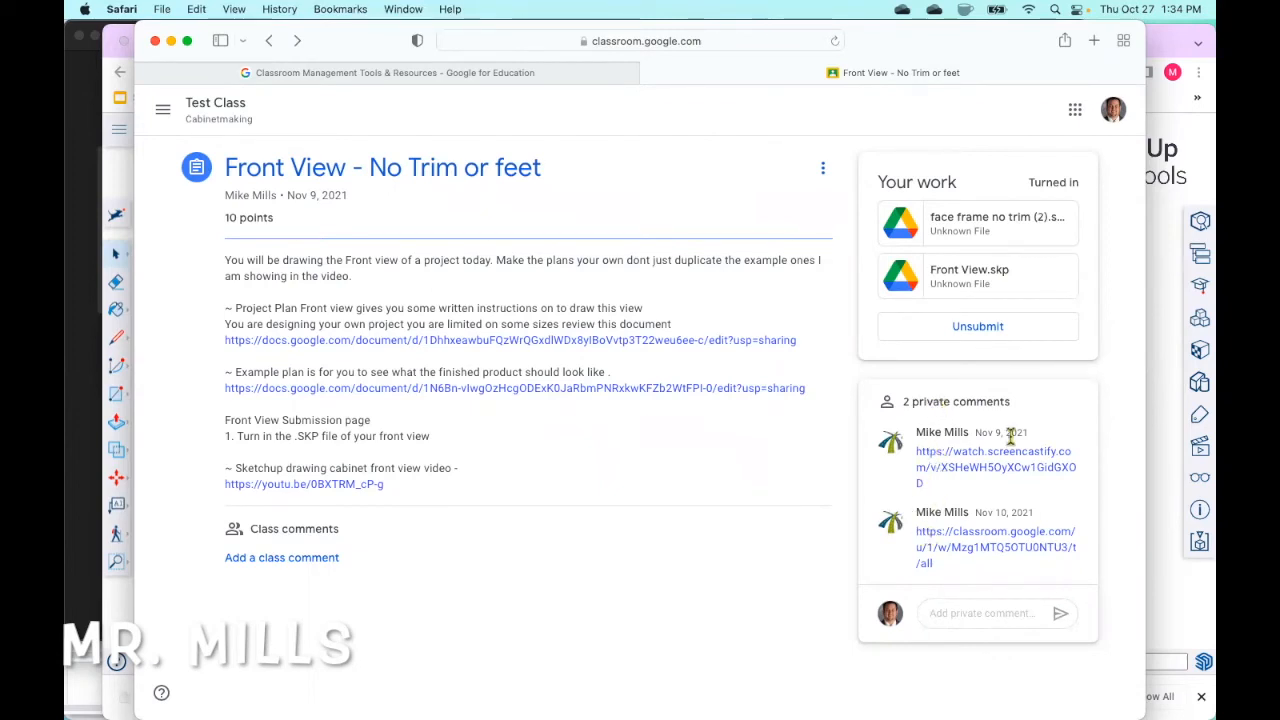
mouse_move(1057, 475)
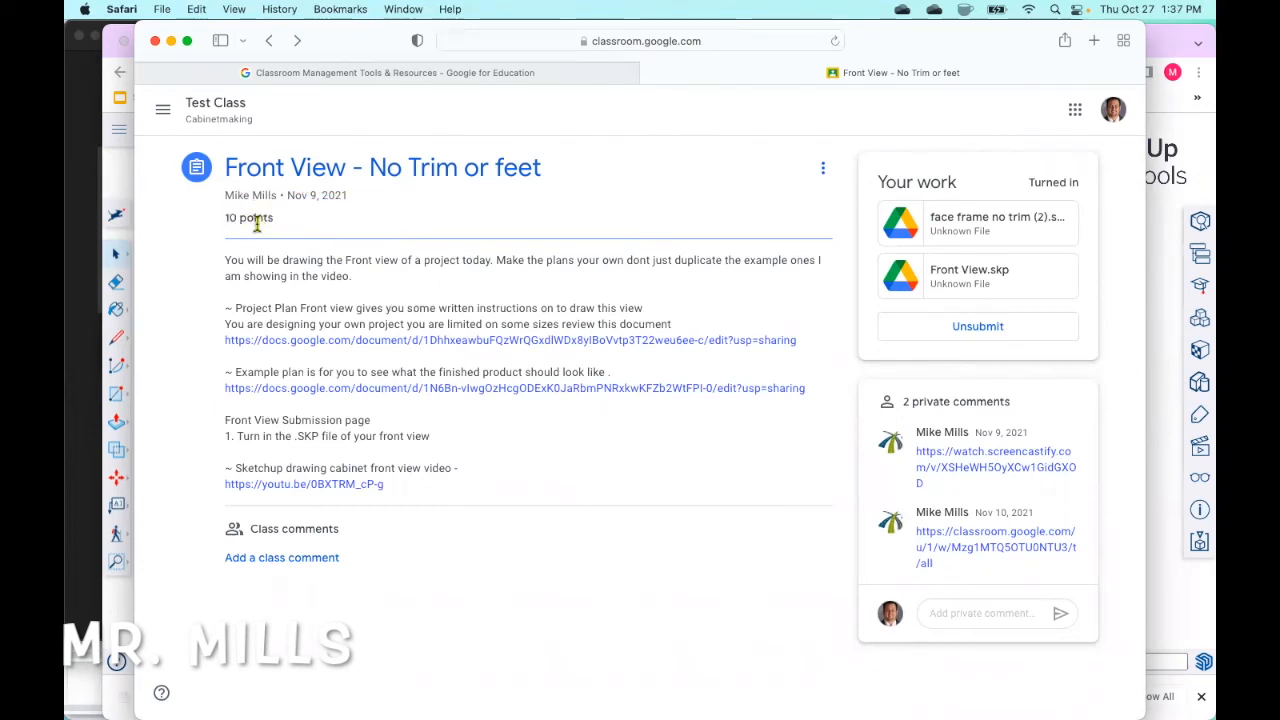
mouse_move(890, 333)
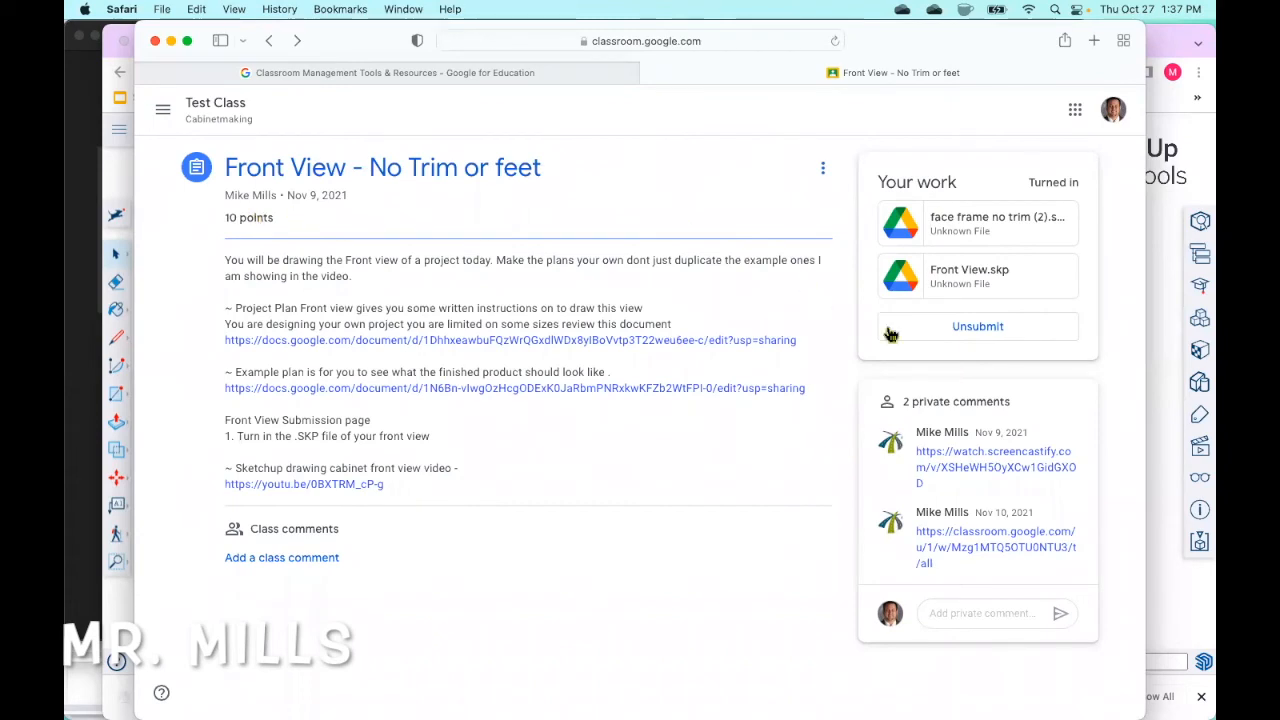
mouse_move(960, 515)
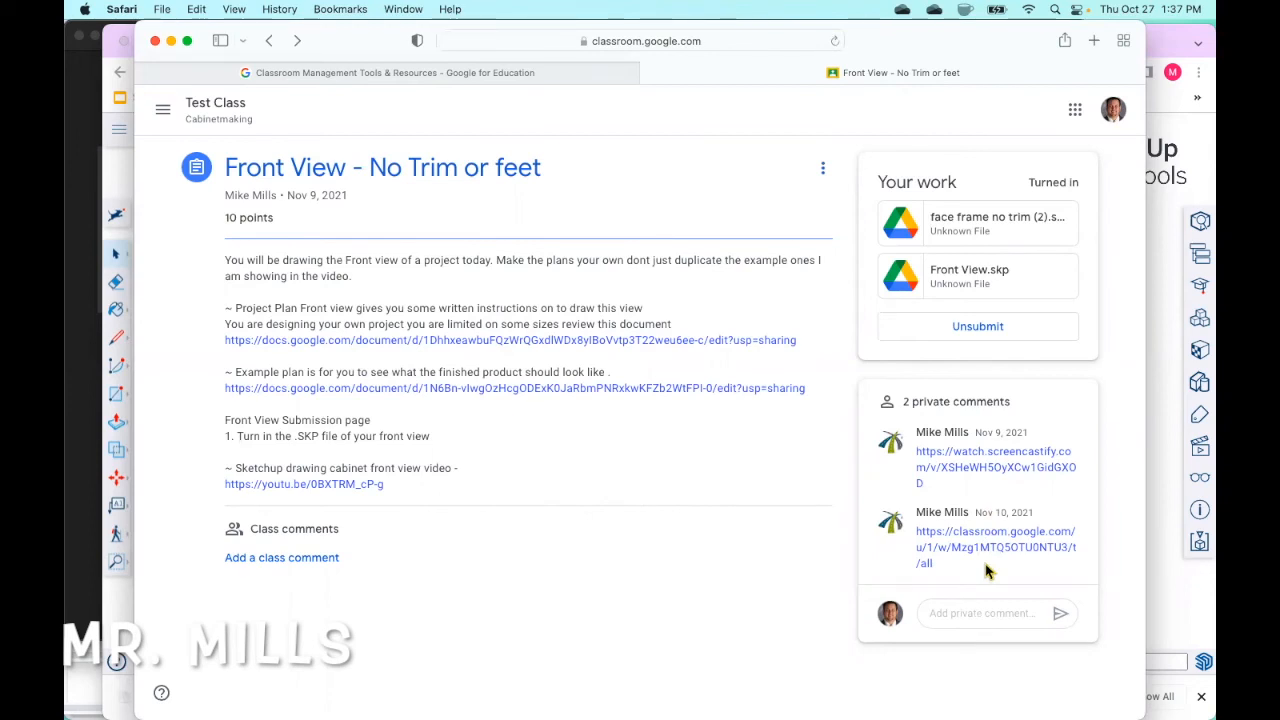
mouse_move(958, 370)
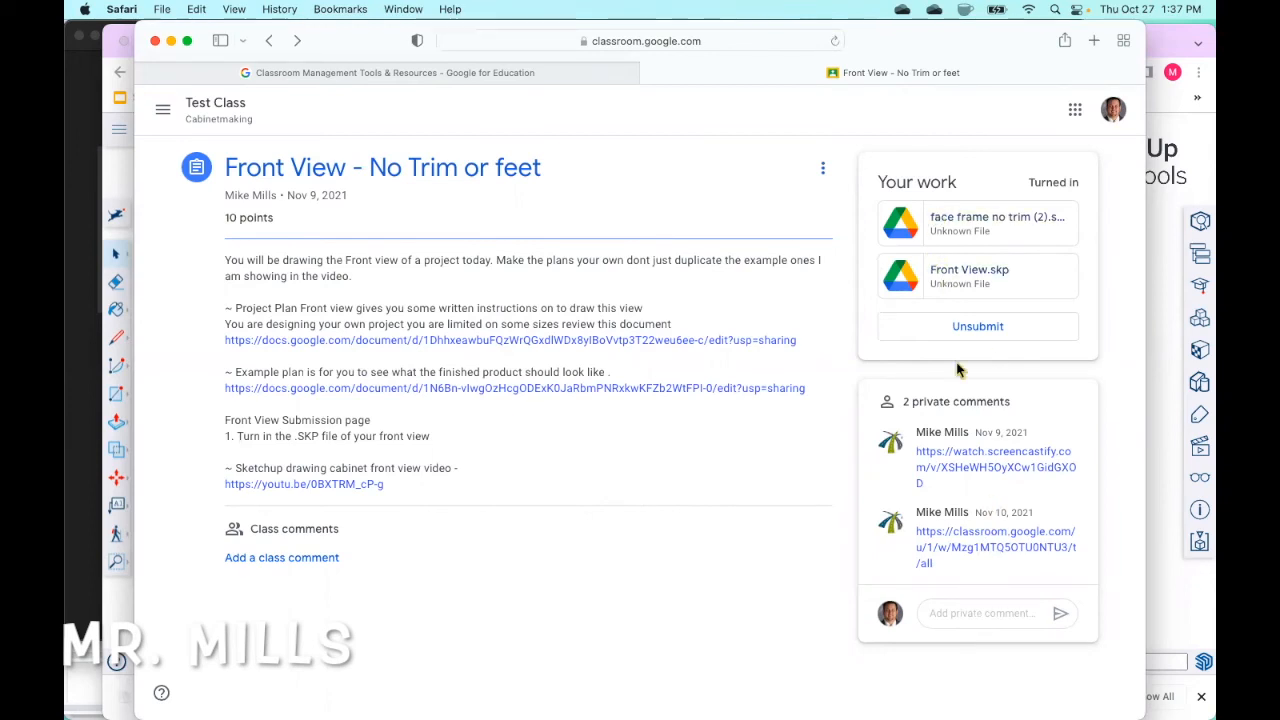
mouse_move(963, 560)
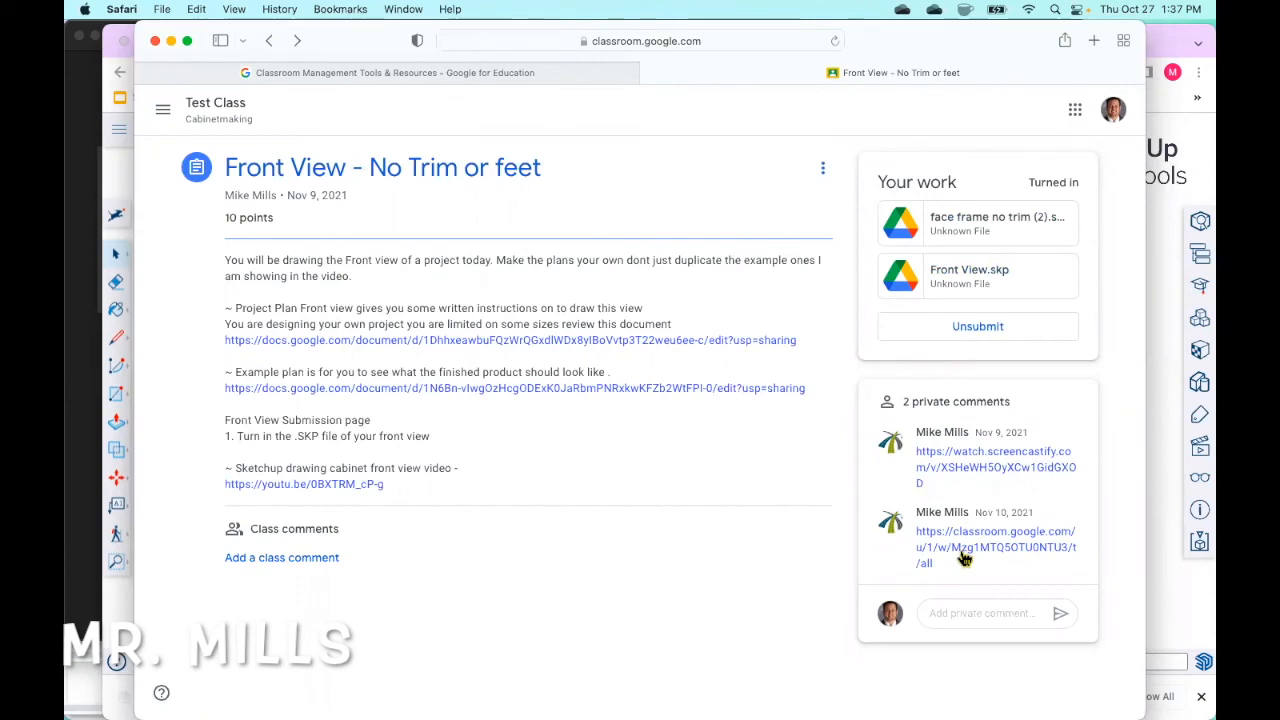
mouse_move(687, 518)
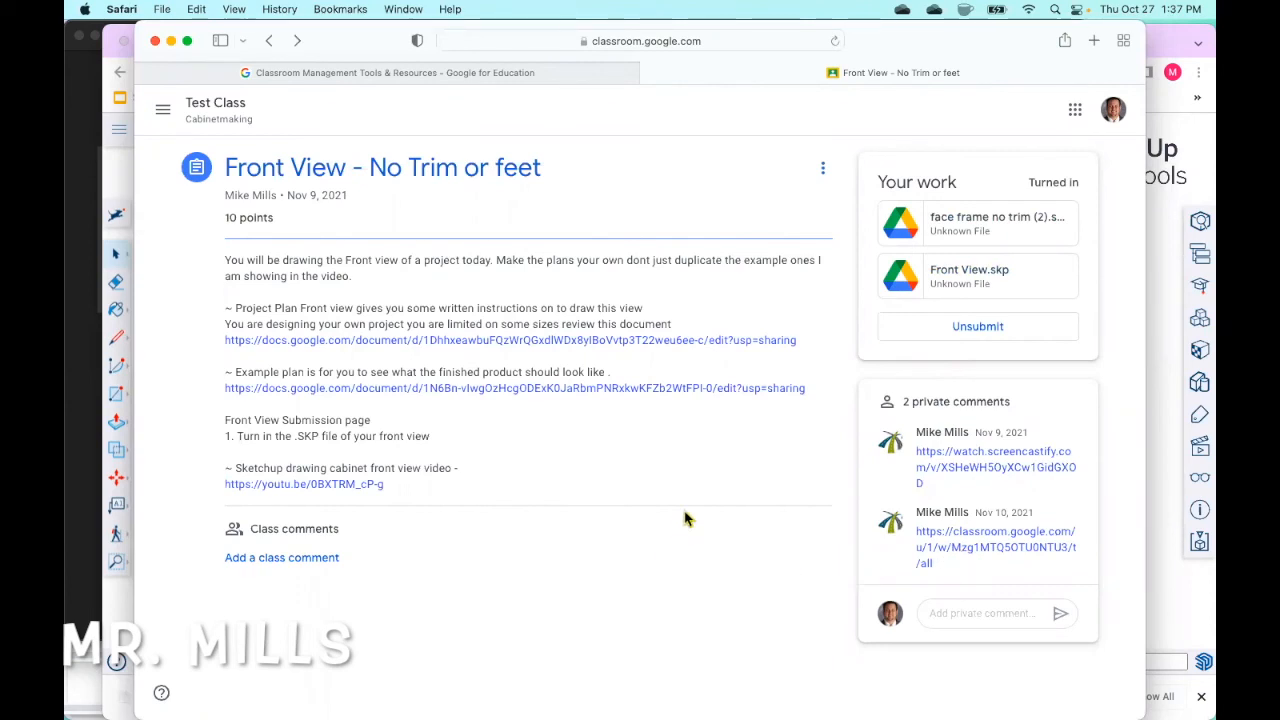
mouse_move(889, 507)
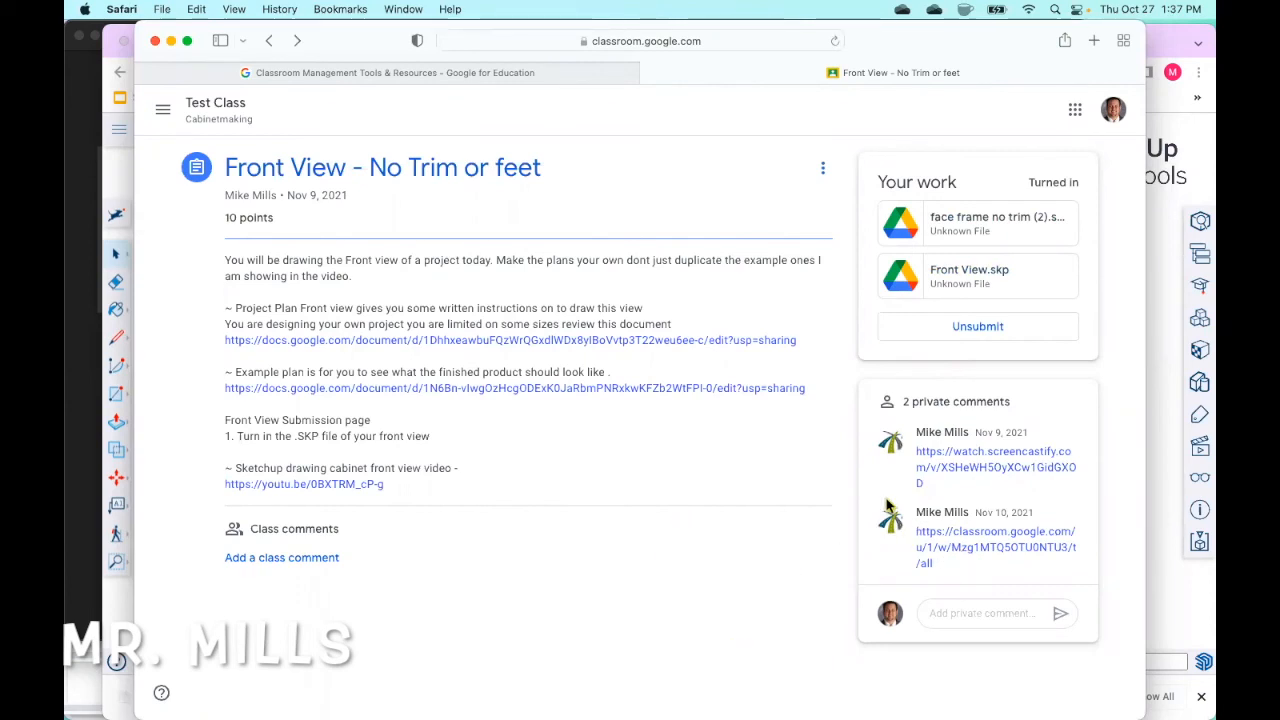
mouse_move(450, 207)
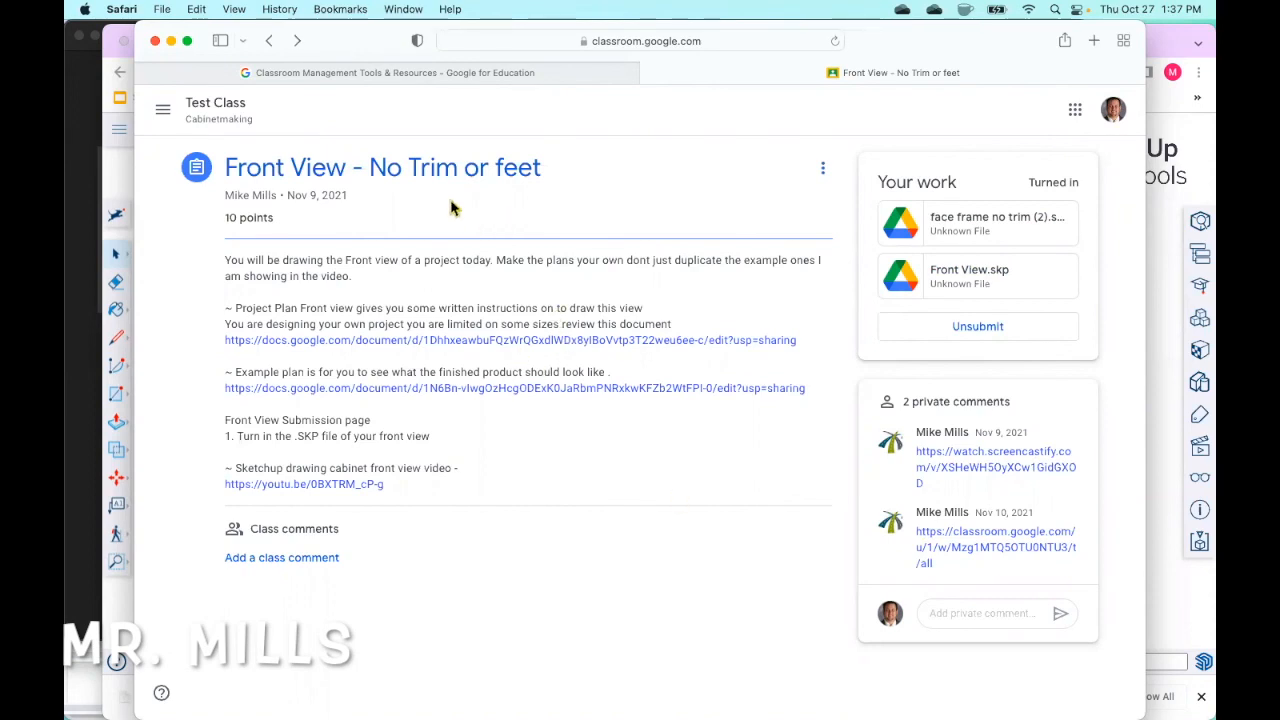
mouse_move(625, 603)
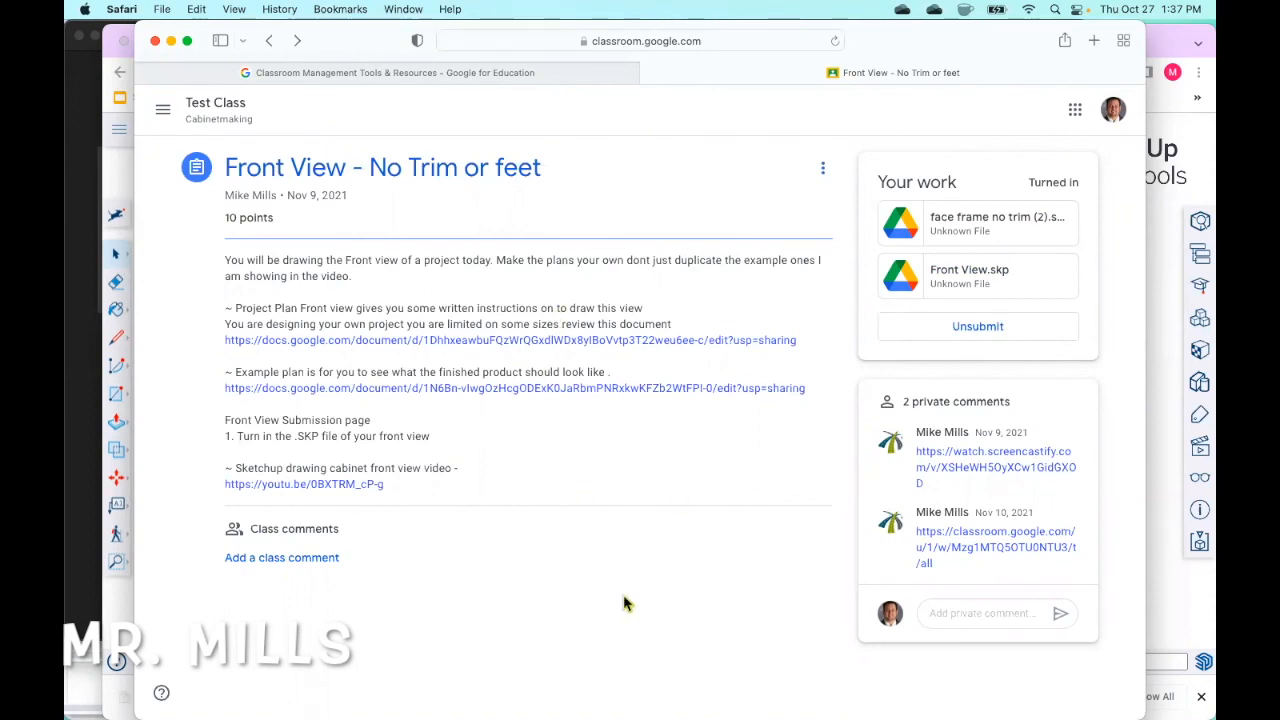
mouse_move(690, 676)
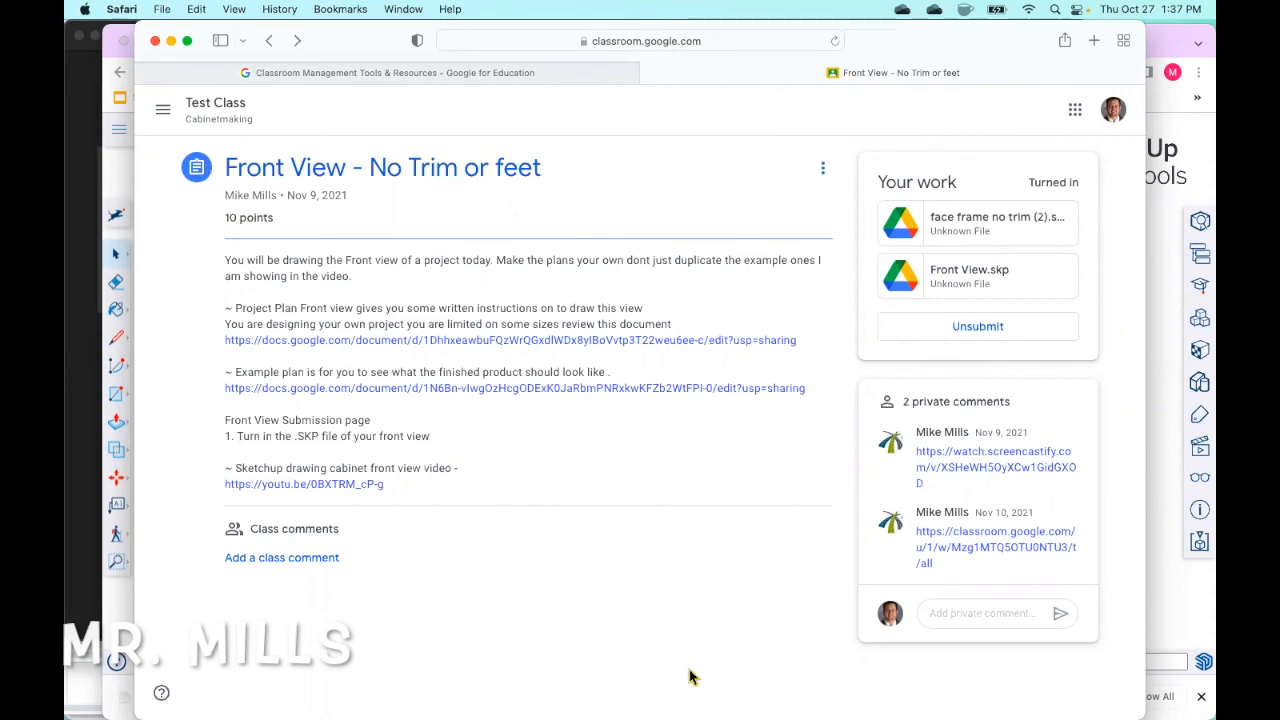